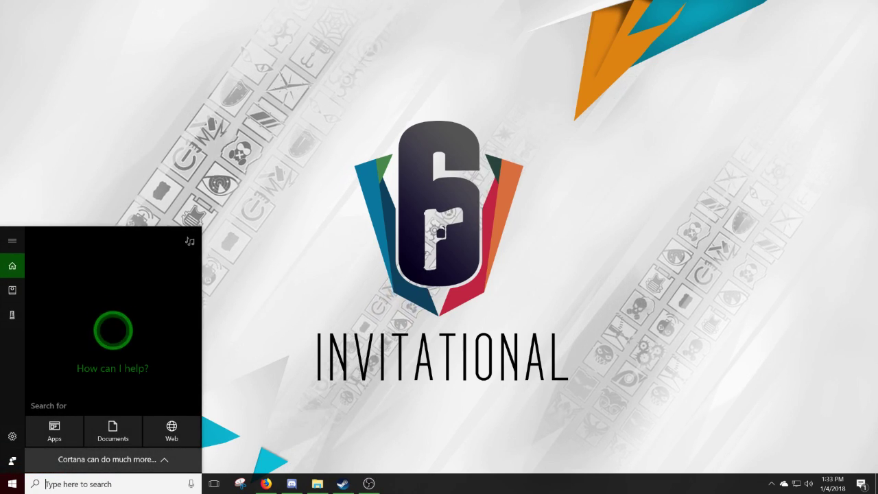
# Step: Search 'xbox' in Cortana and launch the Xbox app to its home feed
pyautogui.write('xbox')
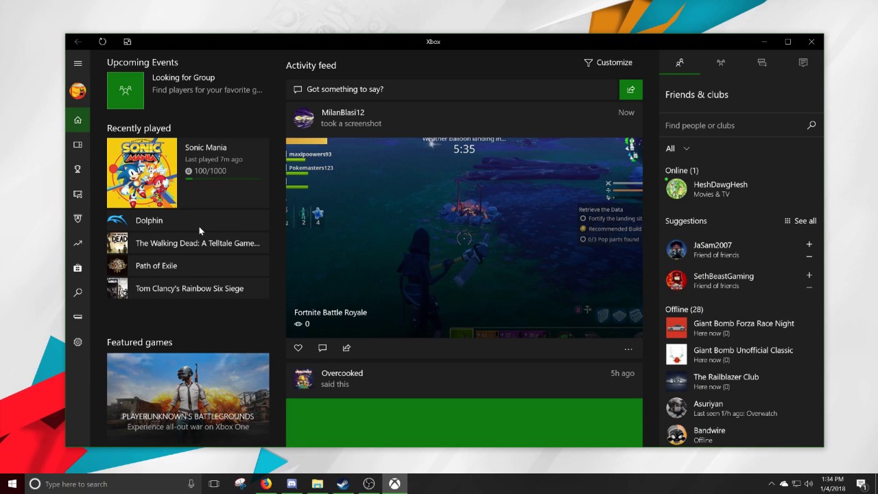
pyautogui.moveTo(368, 246)
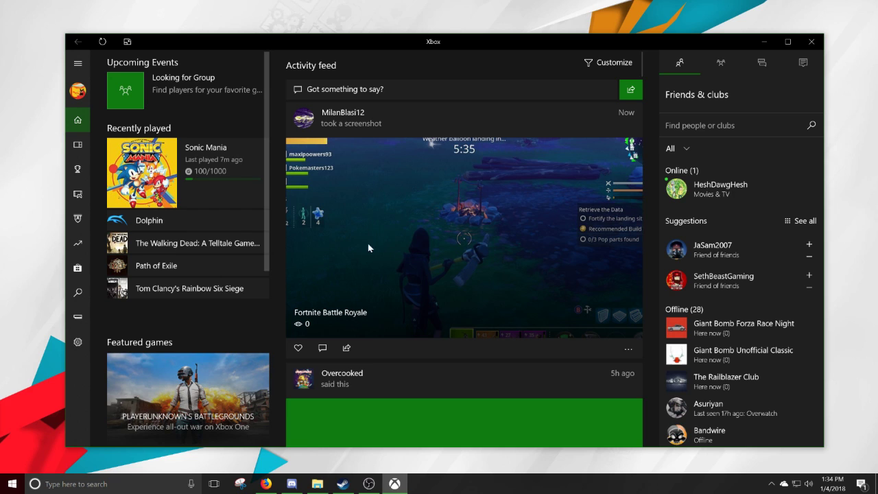
pyautogui.moveTo(426, 201)
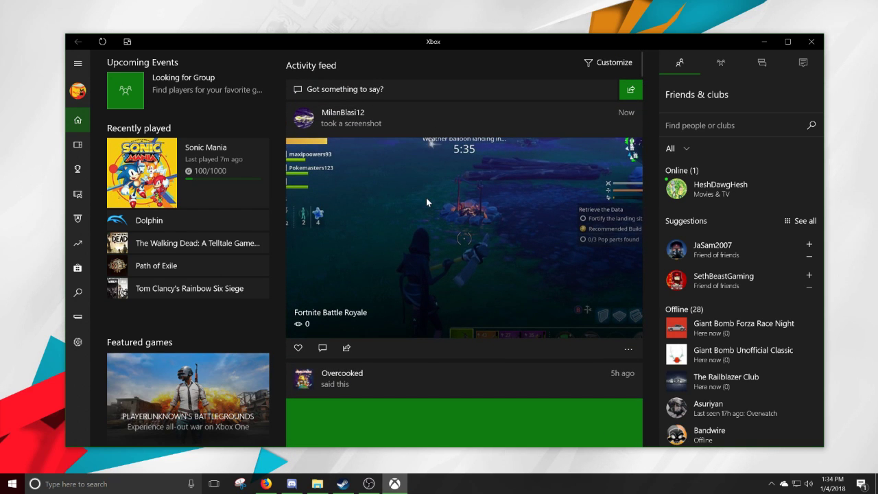
pyautogui.moveTo(415, 192)
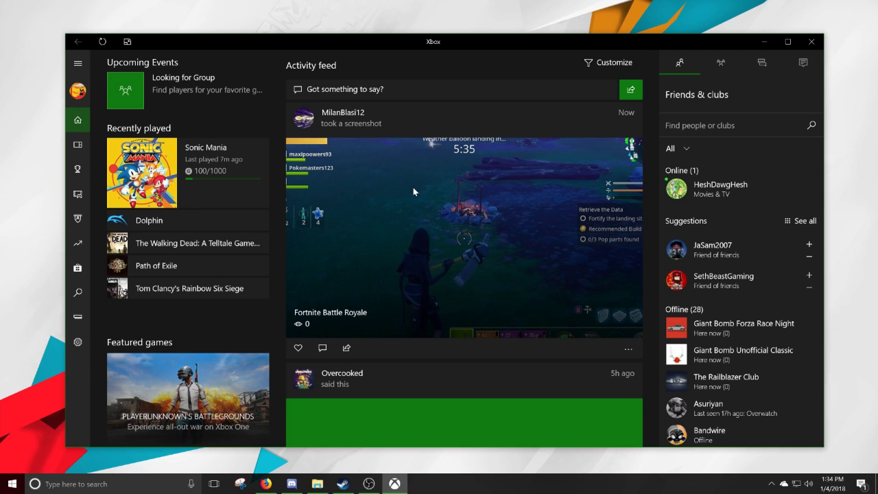
pyautogui.moveTo(480, 160)
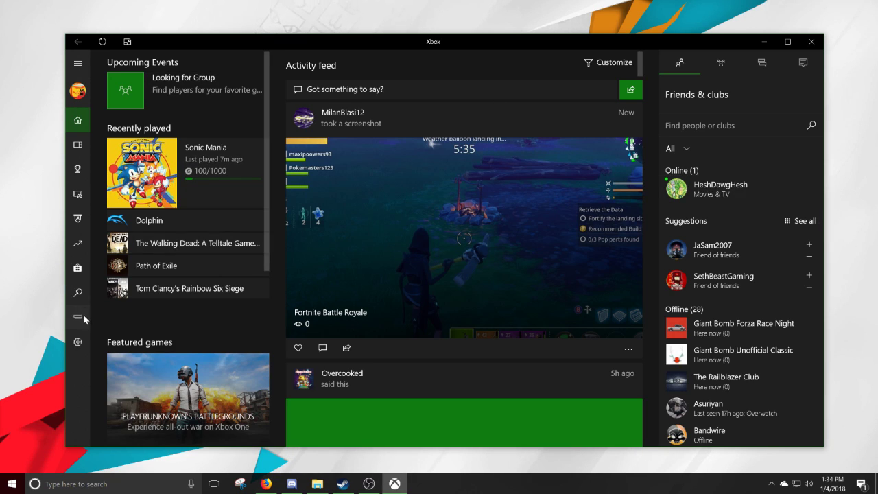
pyautogui.moveTo(78, 319)
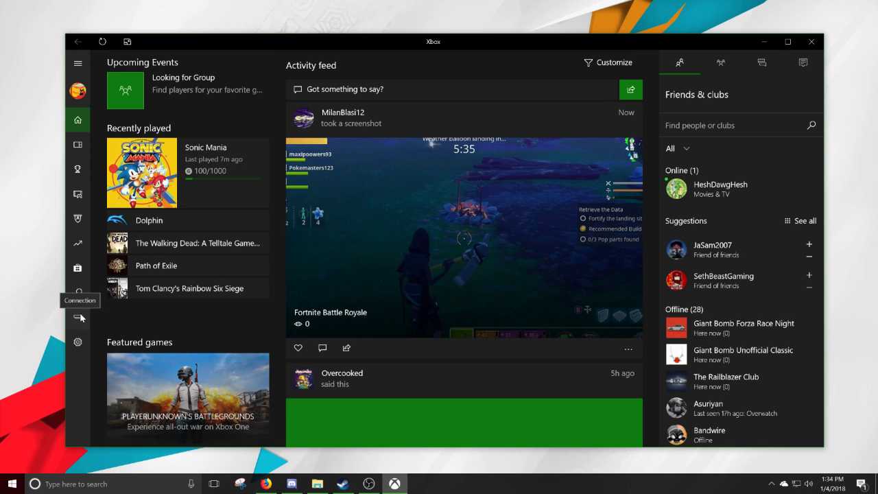
# Step: Reach the Connection page's Add a device dialog listing the XboxOne console, dismissing a Steam popup
pyautogui.click(77, 317)
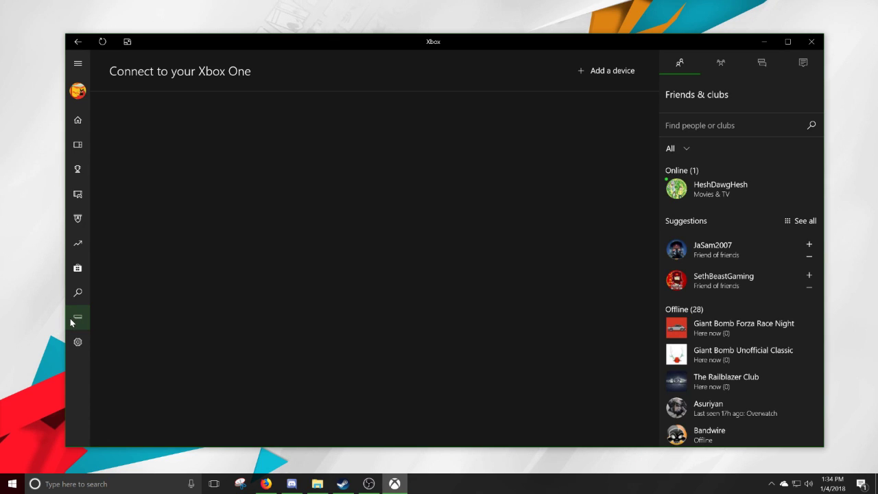
pyautogui.moveTo(77, 318)
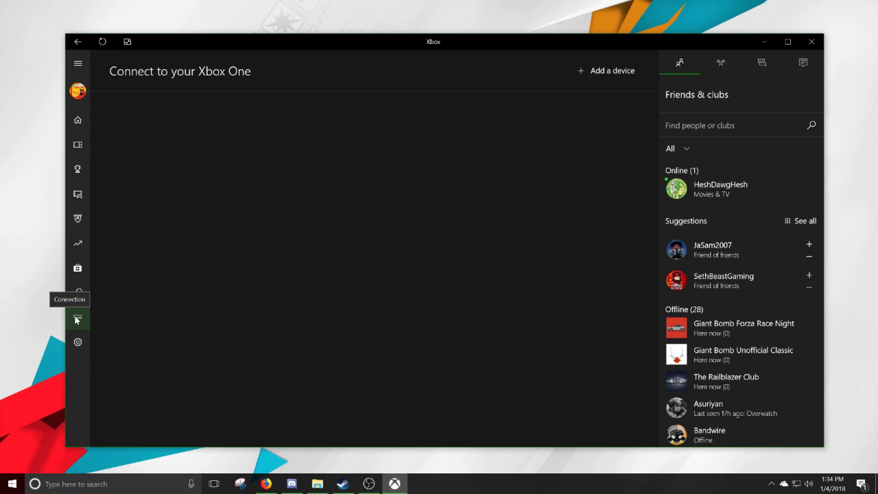
pyautogui.click(607, 70)
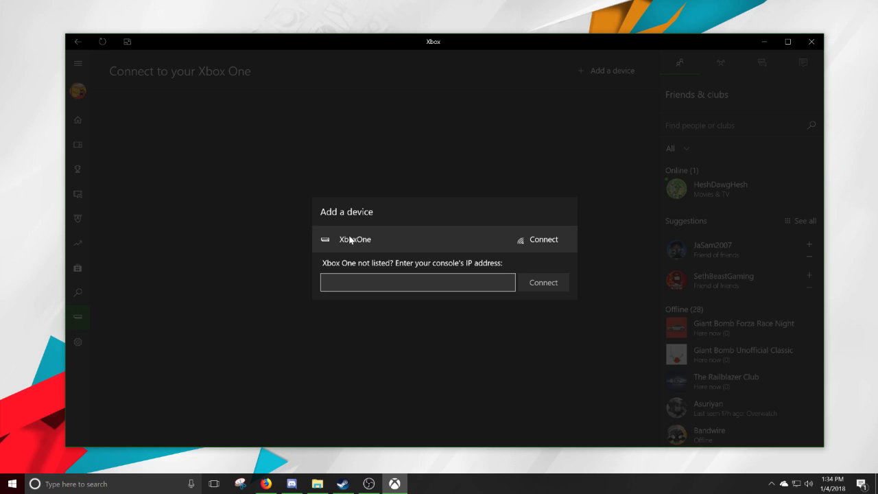
pyautogui.click(417, 283)
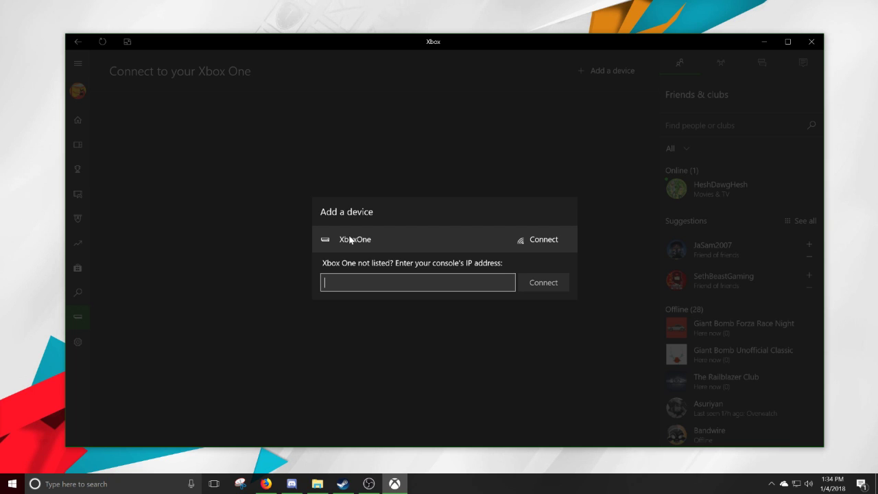
pyautogui.click(343, 483)
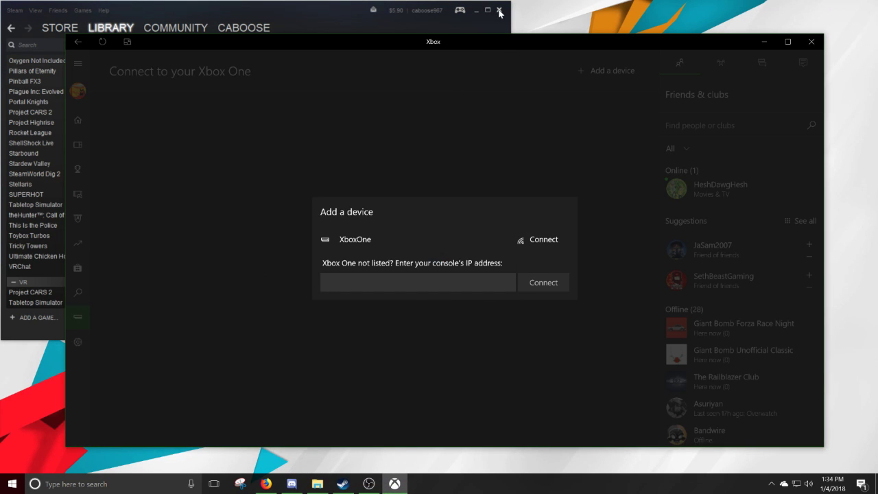
pyautogui.click(499, 11)
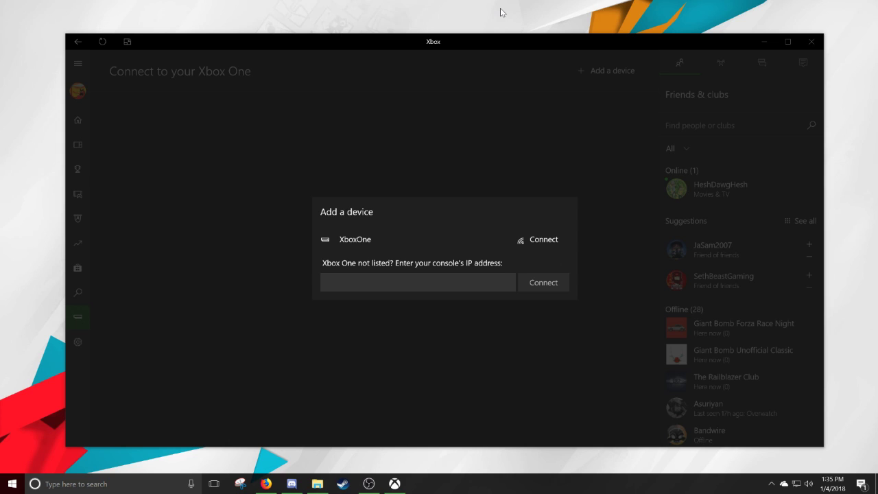
# Step: Enter IP address 192.168.1.7 and connect the app to the XboxOne console
pyautogui.click(416, 283)
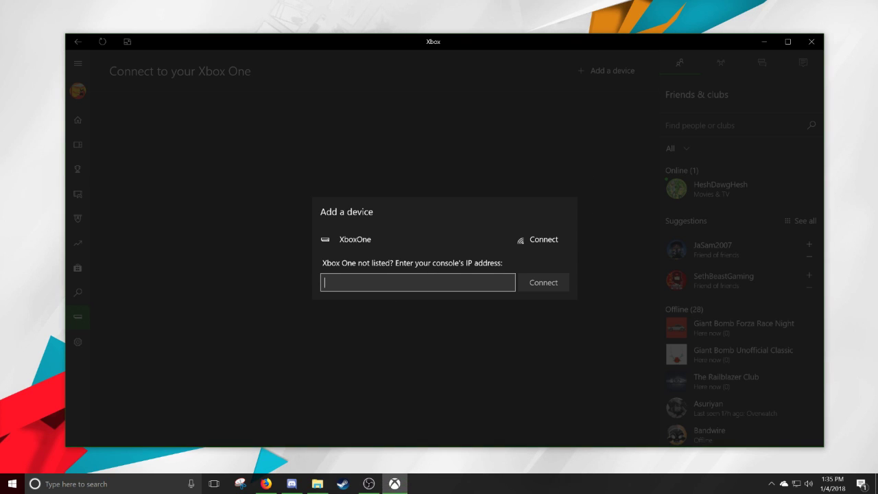
pyautogui.write('1')
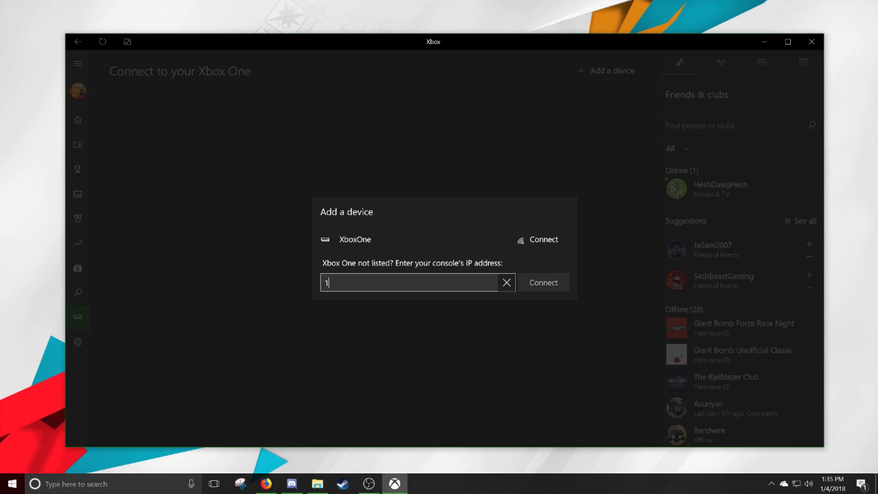
pyautogui.write('92.168.1.7')
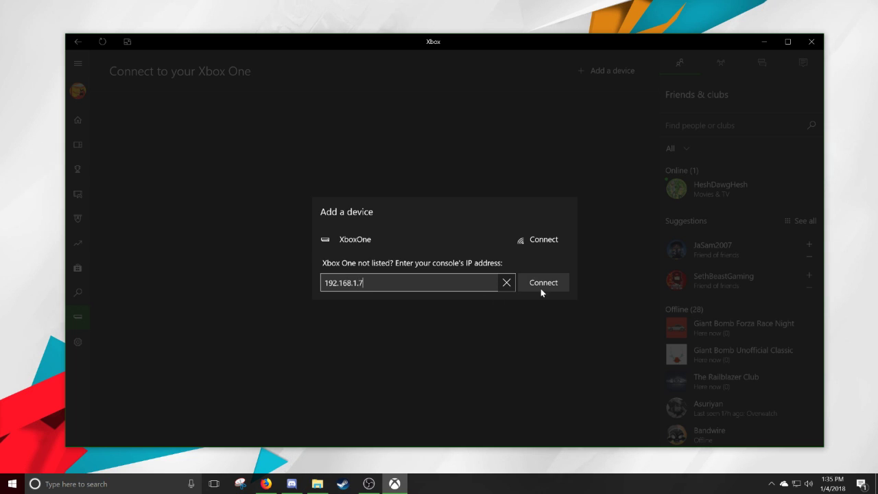
pyautogui.click(543, 283)
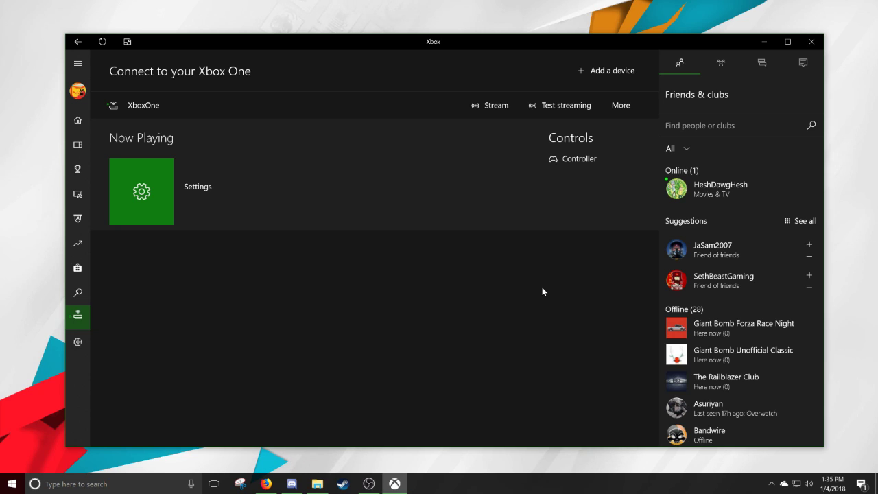
pyautogui.moveTo(620, 104)
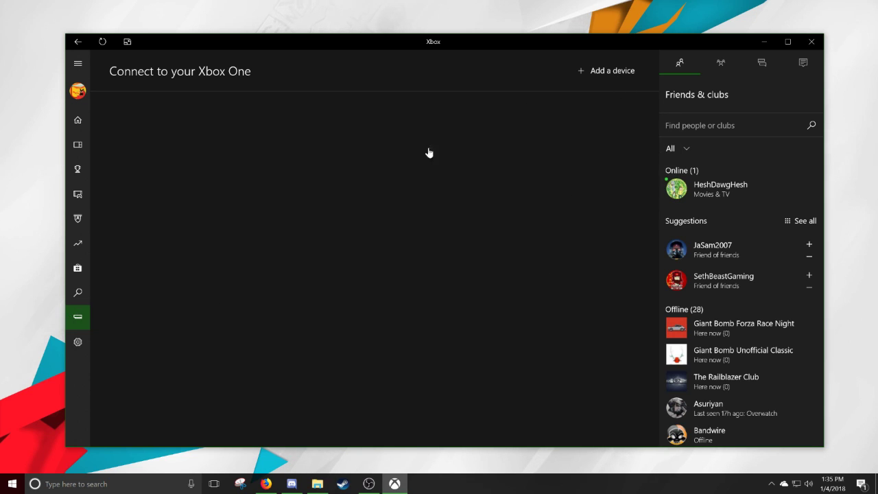
# Step: Reconnect to the listed XboxOne console from the Add a device dialog
pyautogui.click(607, 71)
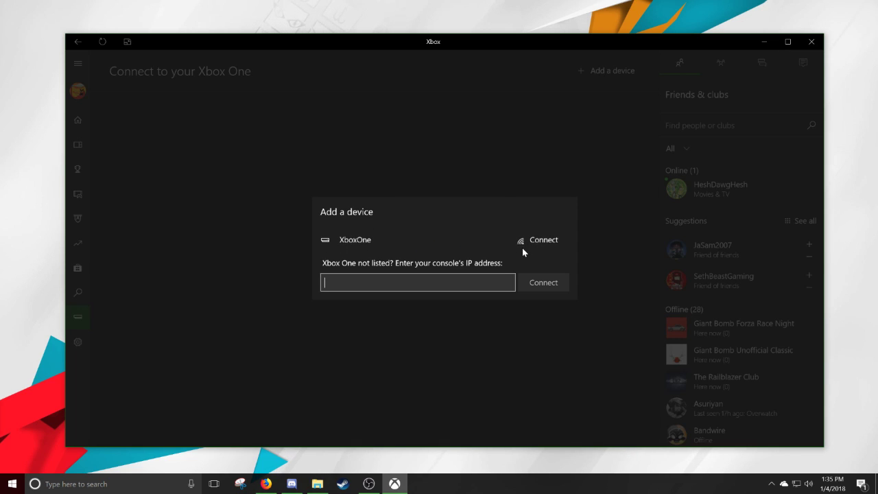
pyautogui.click(544, 239)
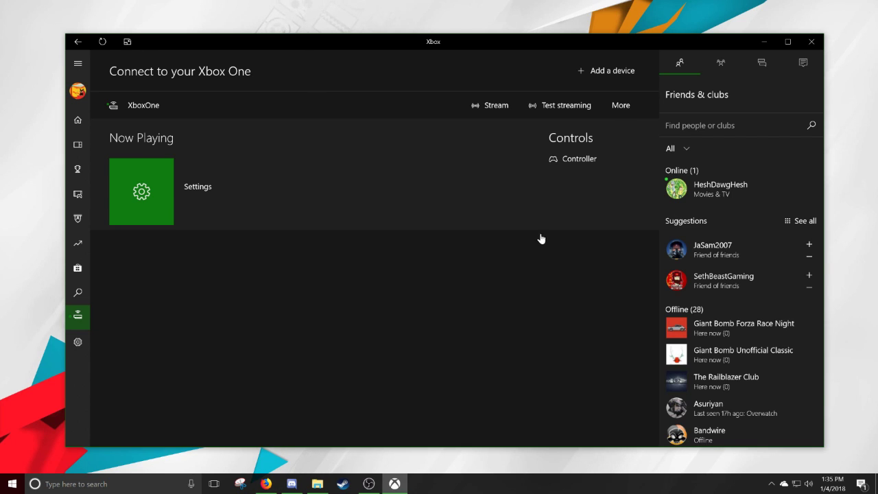
pyautogui.moveTo(613, 111)
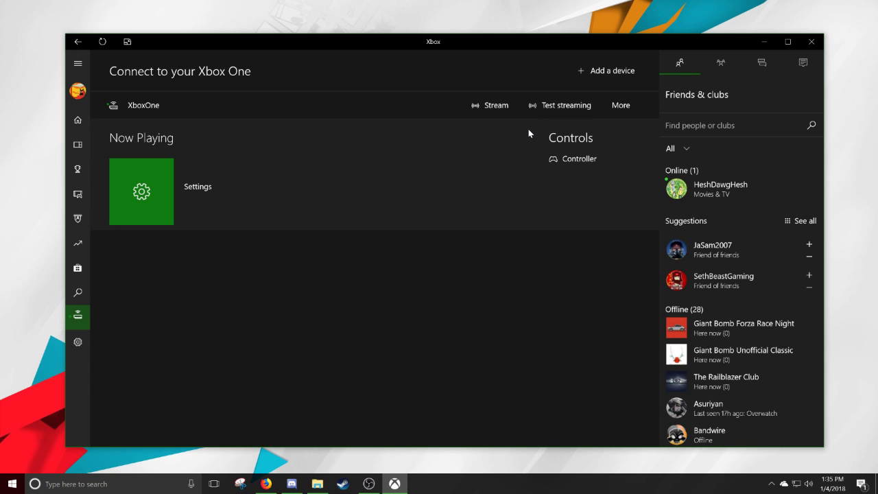
# Step: Use the on-screen remote to send the console Home, then dismiss the remote
pyautogui.click(579, 159)
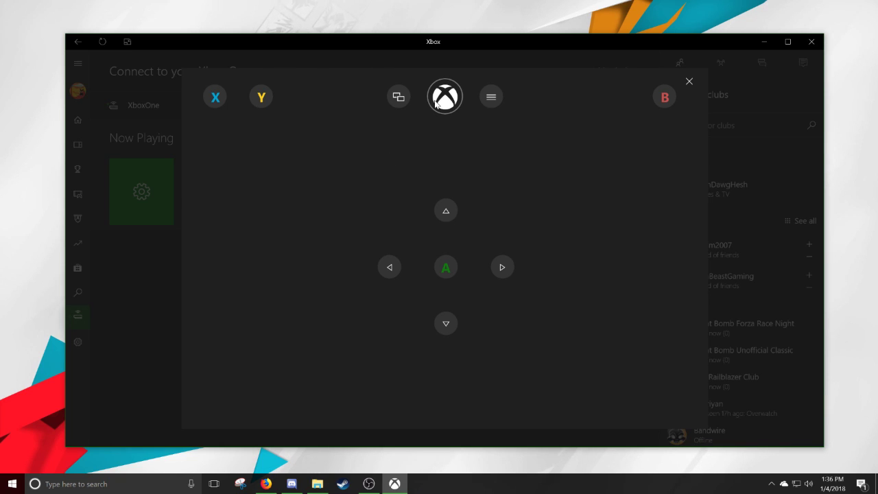
pyautogui.moveTo(439, 190)
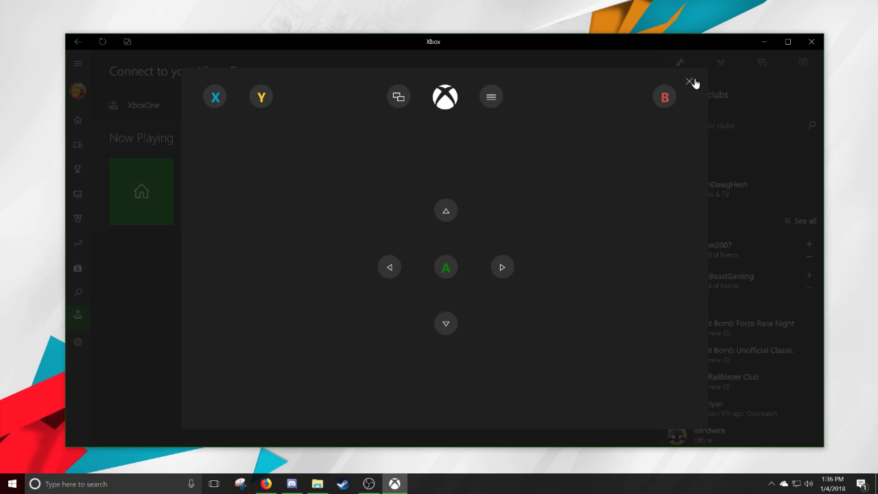
pyautogui.click(689, 82)
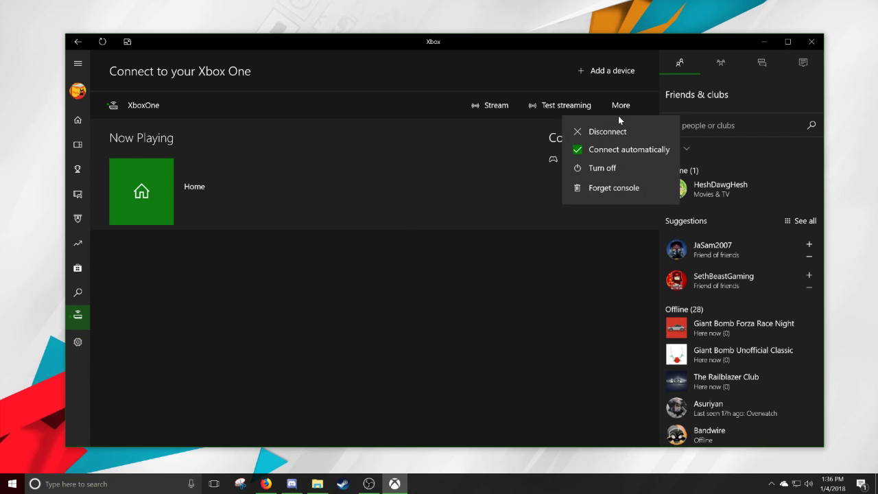
pyautogui.moveTo(534, 149)
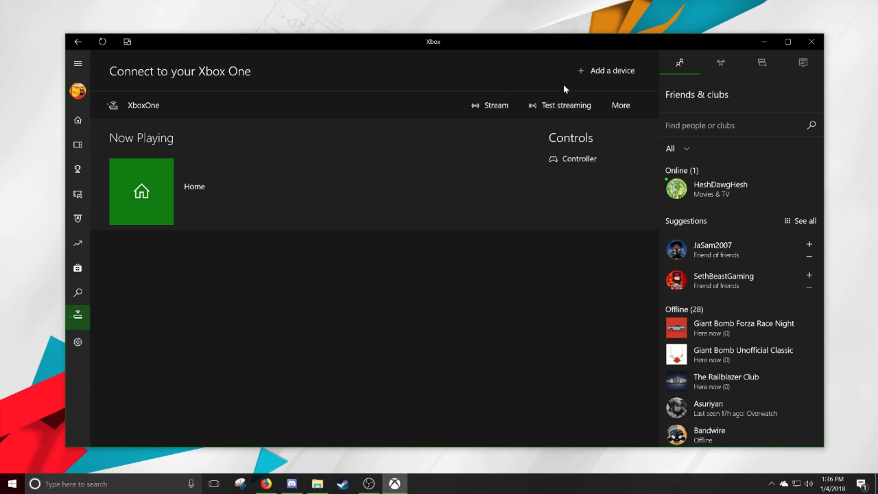
pyautogui.moveTo(575, 107)
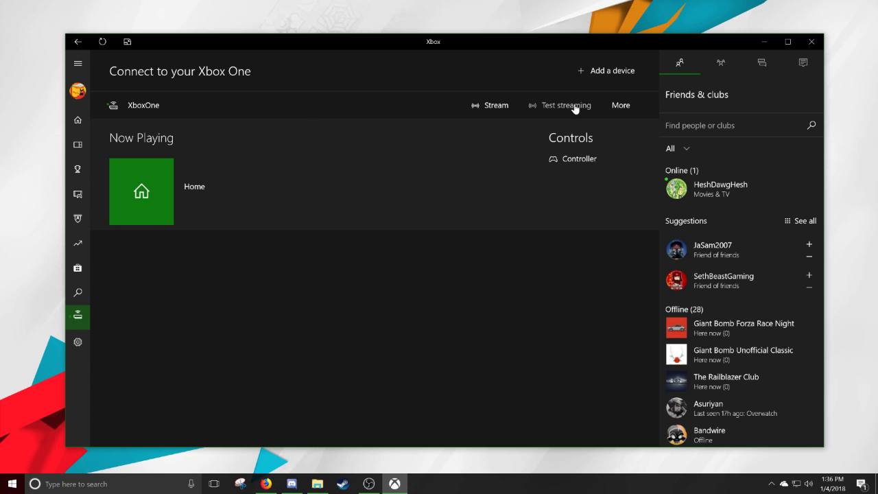
pyautogui.moveTo(573, 105)
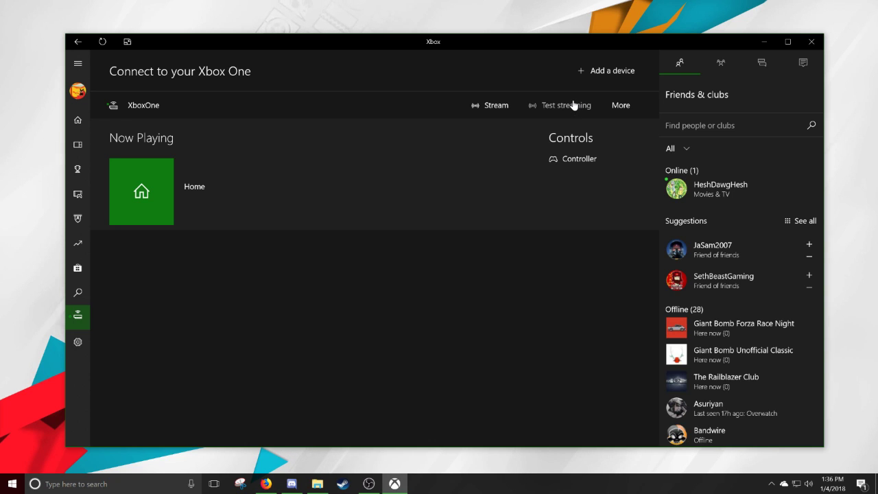
pyautogui.moveTo(574, 107)
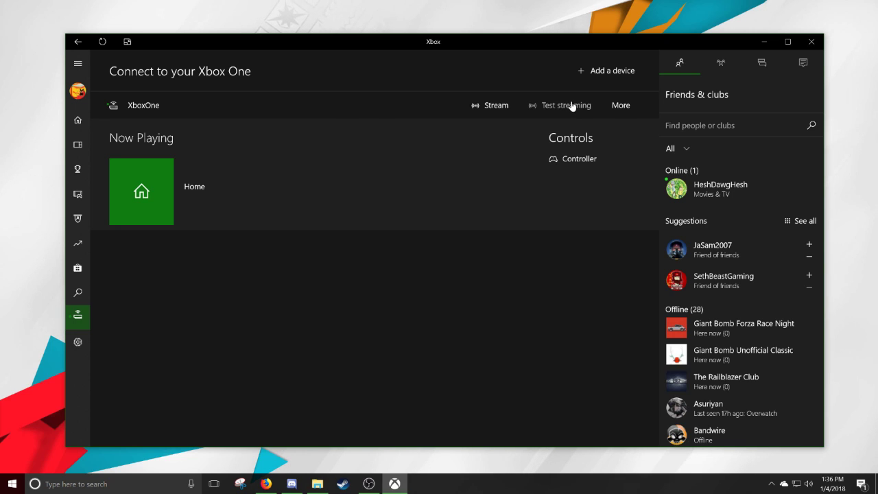
pyautogui.moveTo(370, 112)
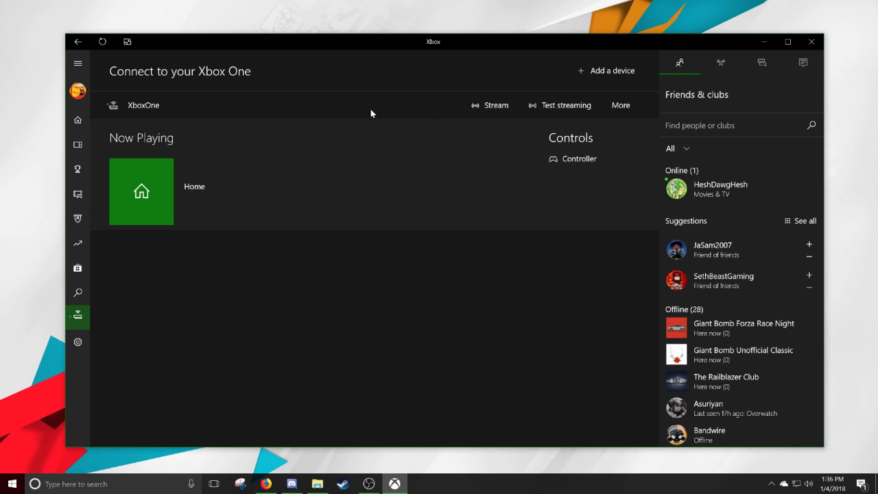
pyautogui.moveTo(496, 110)
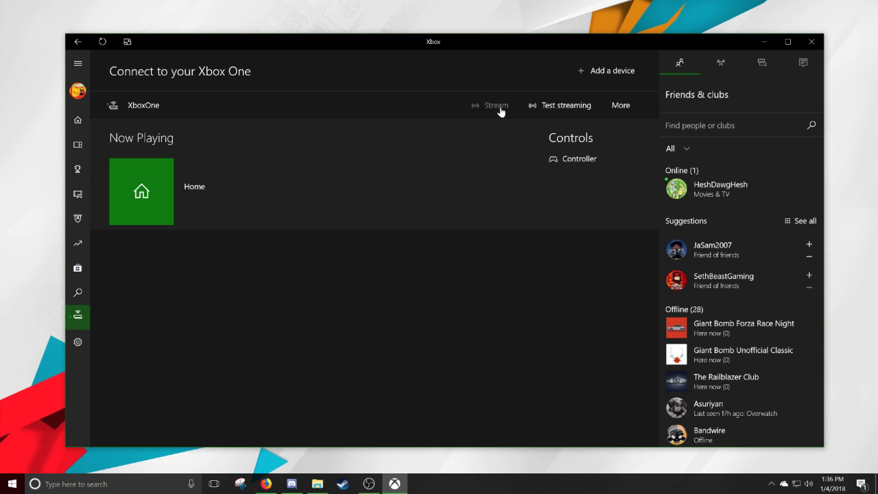
# Step: Start streaming the XboxOne console to the PC and launch Sonic Mania
pyautogui.click(495, 104)
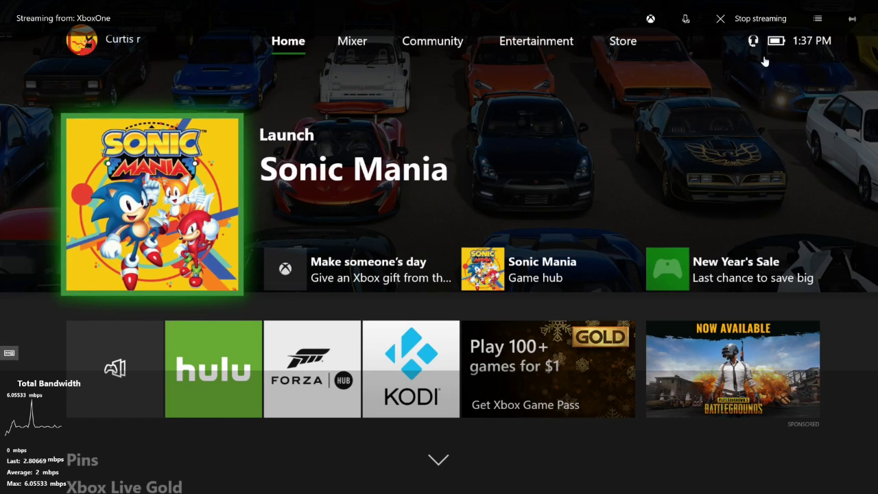
pyautogui.click(852, 19)
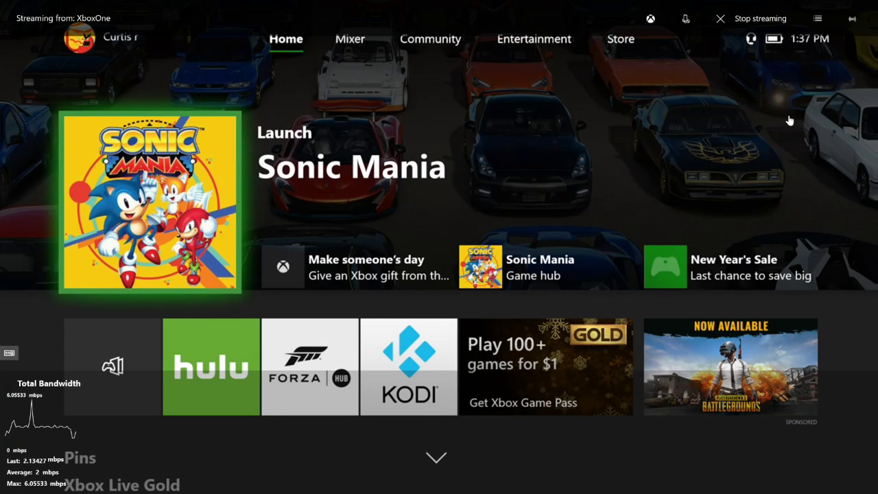
pyautogui.moveTo(825, 72)
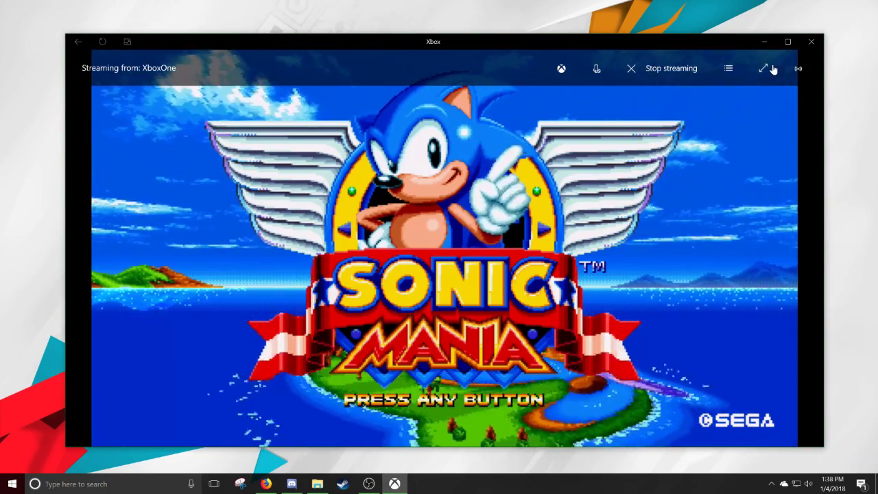
# Step: Show the stream full screen, reach Sonic Mania's main menu, then return to the console's Pins via the Xbox button
pyautogui.click(763, 69)
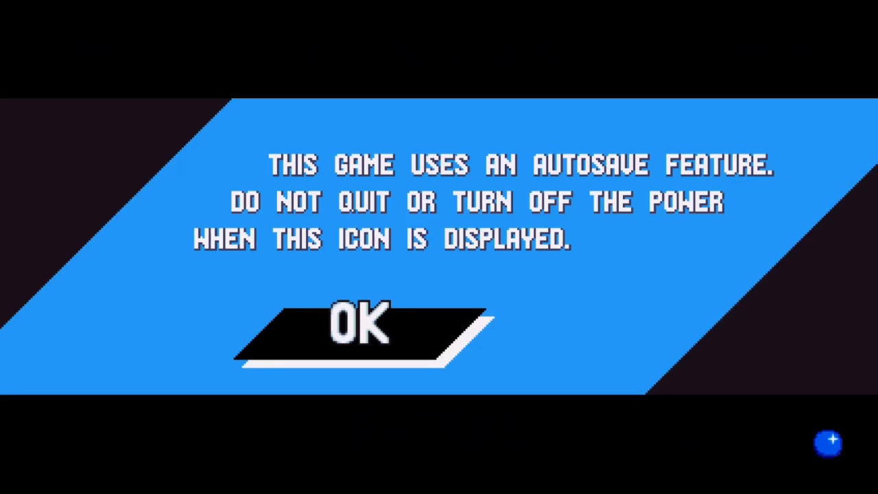
pyautogui.click(343, 330)
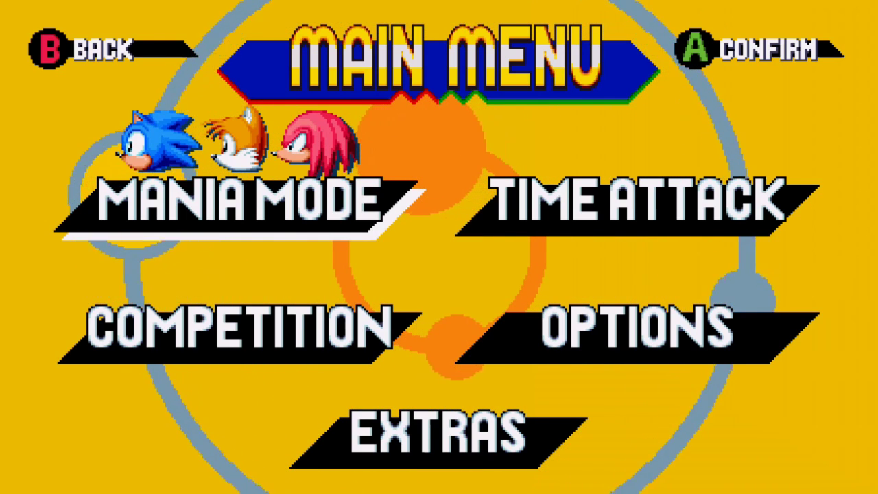
pyautogui.press('xbox')
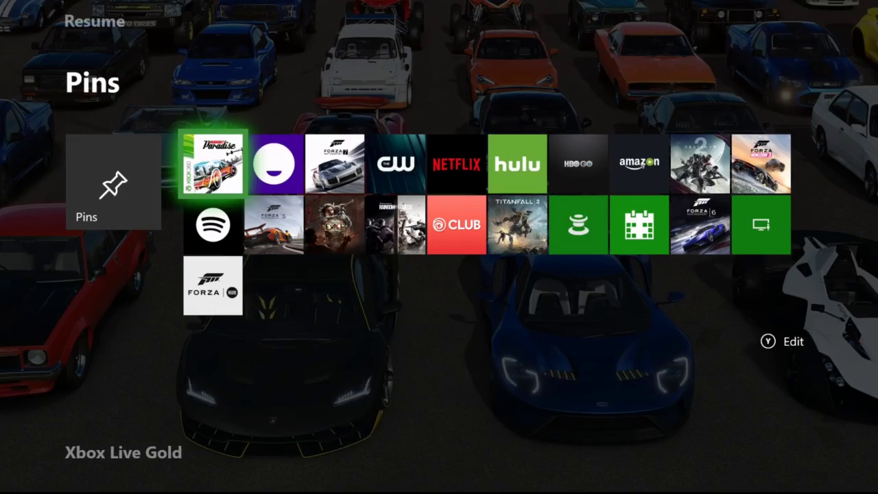
# Step: Return the stream to a window and launch Burnout Paradise from Pins
pyautogui.click(211, 163)
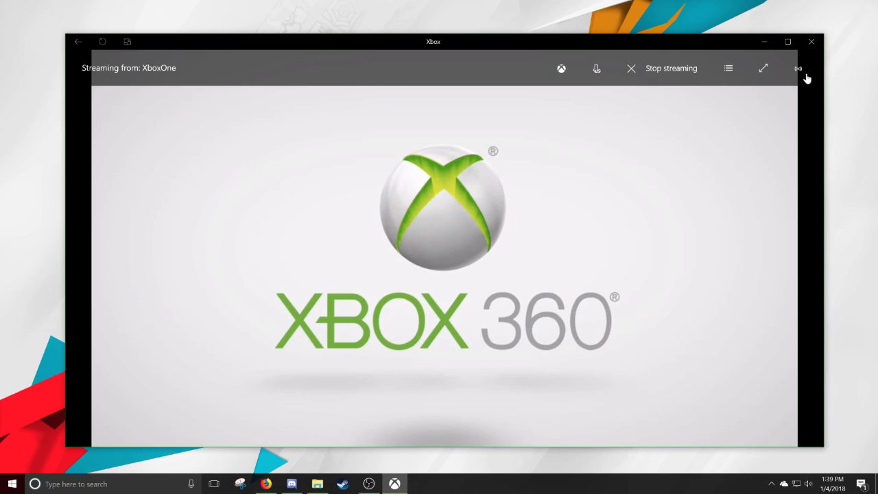
pyautogui.moveTo(343, 192)
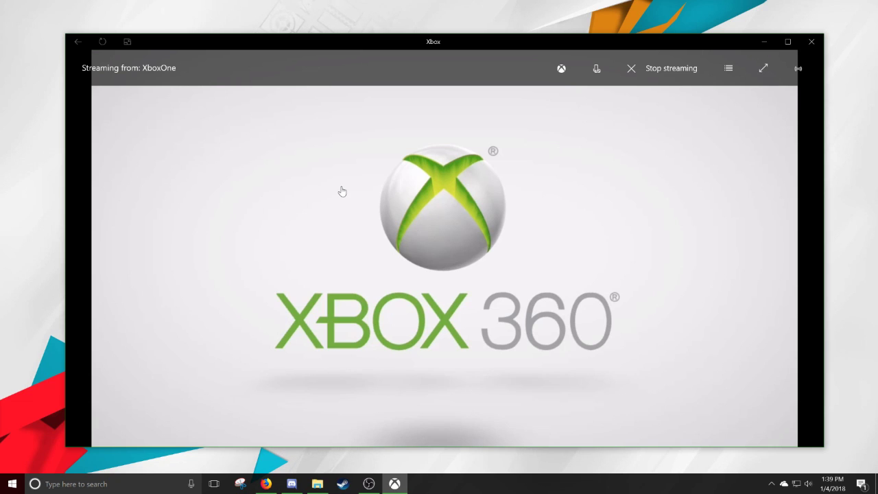
pyautogui.moveTo(414, 184)
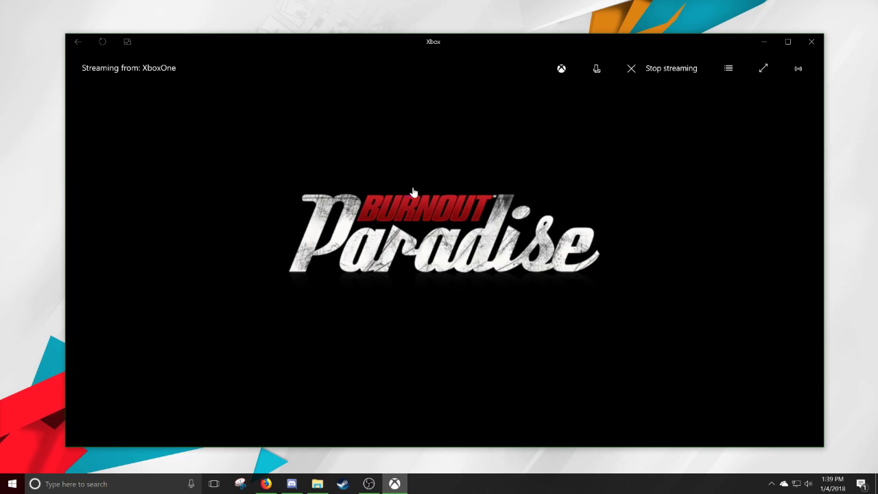
pyautogui.moveTo(527, 233)
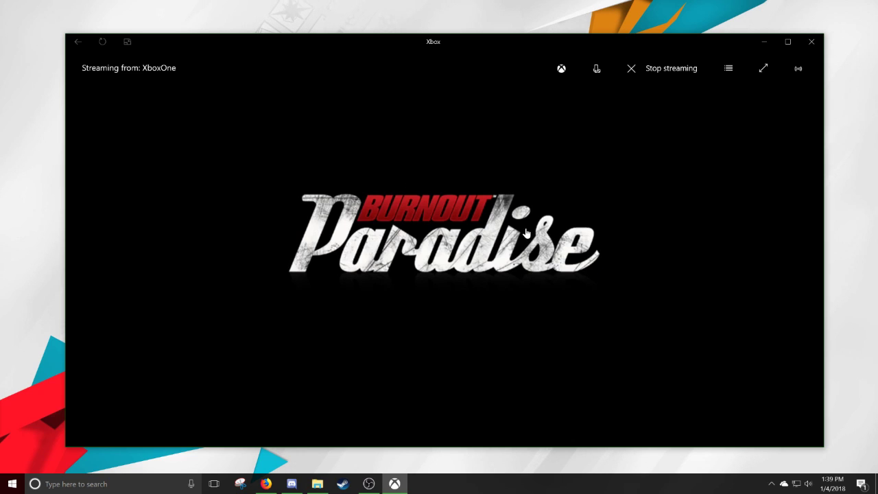